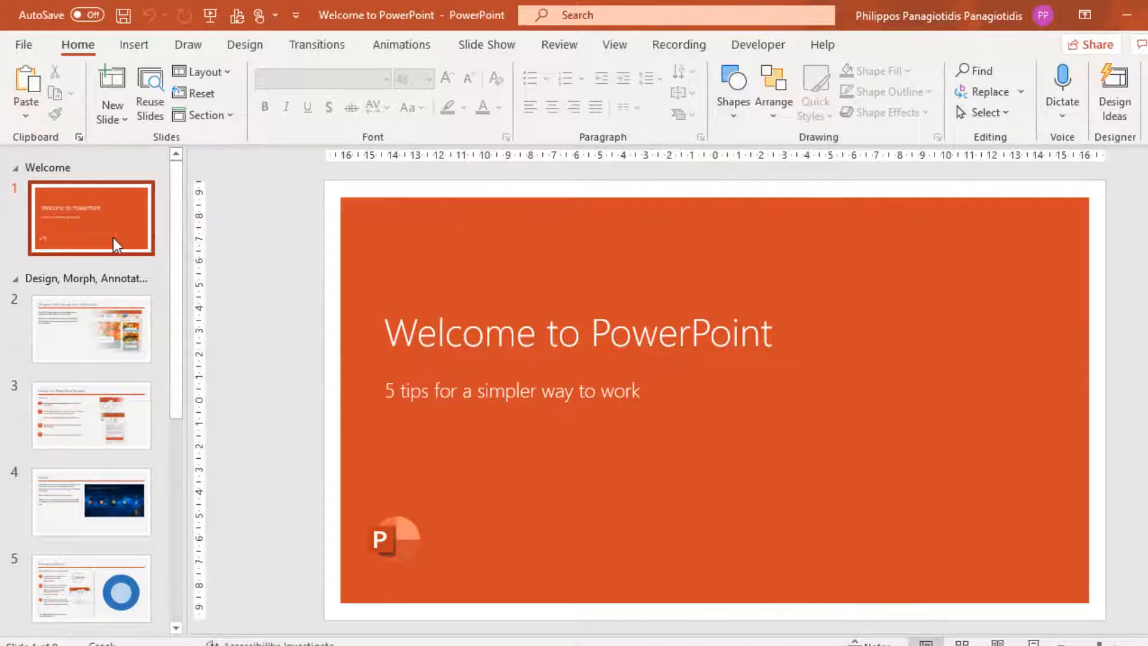
# Bring up the slide design themes and background options for the title slide.
pyautogui.scroll(-3)
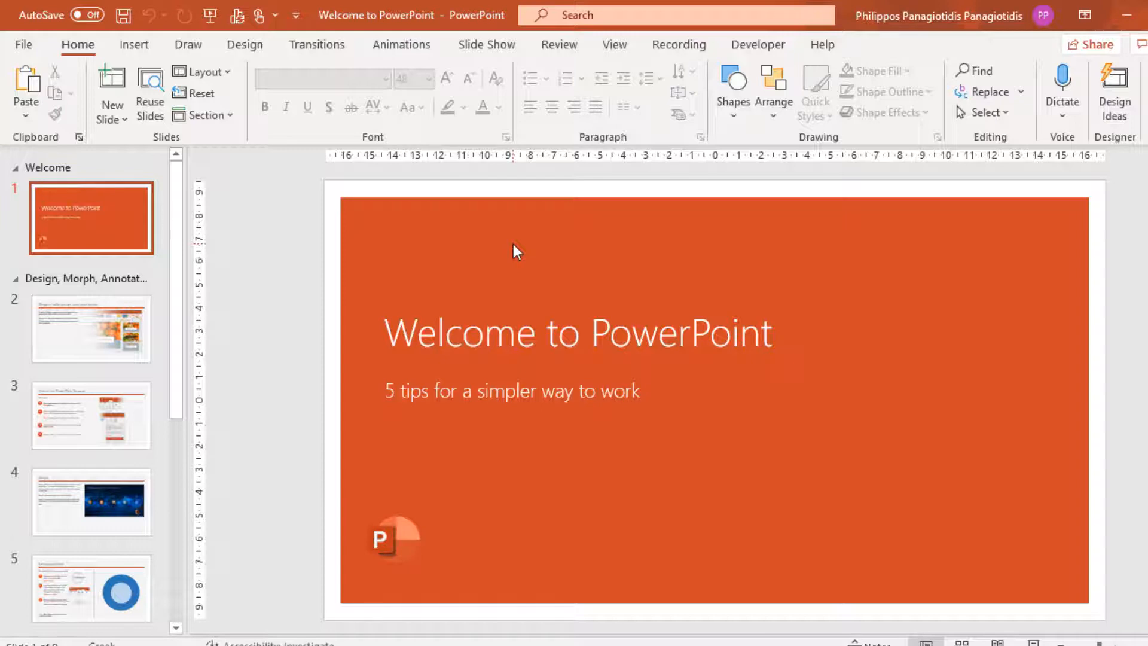
pyautogui.moveTo(906, 256)
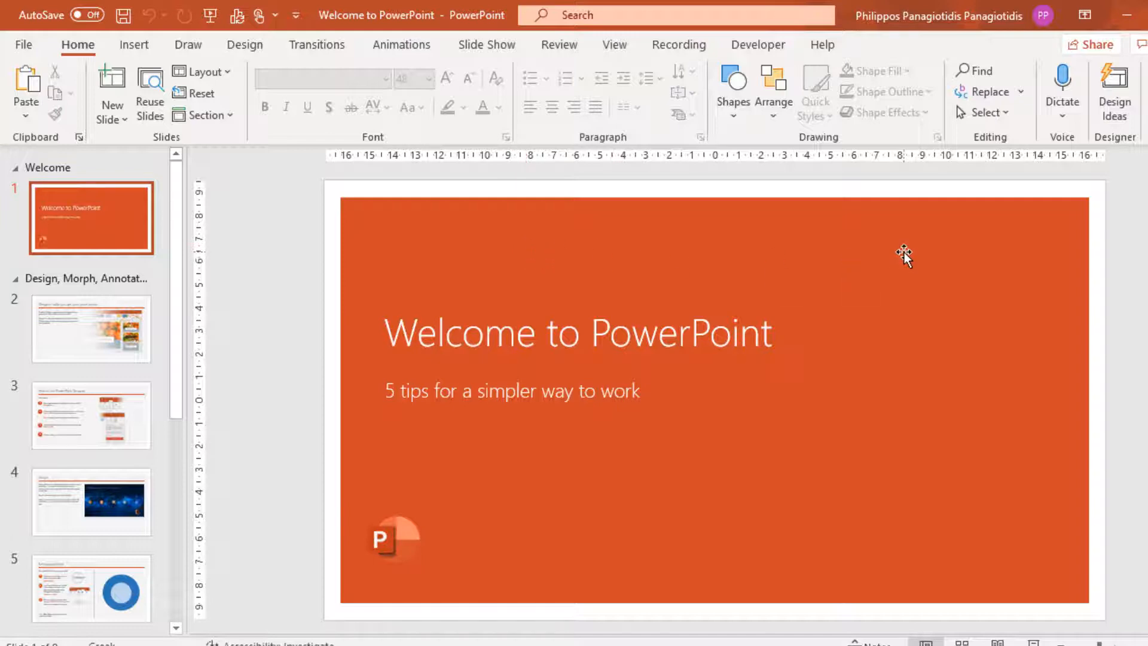
pyautogui.moveTo(976, 235)
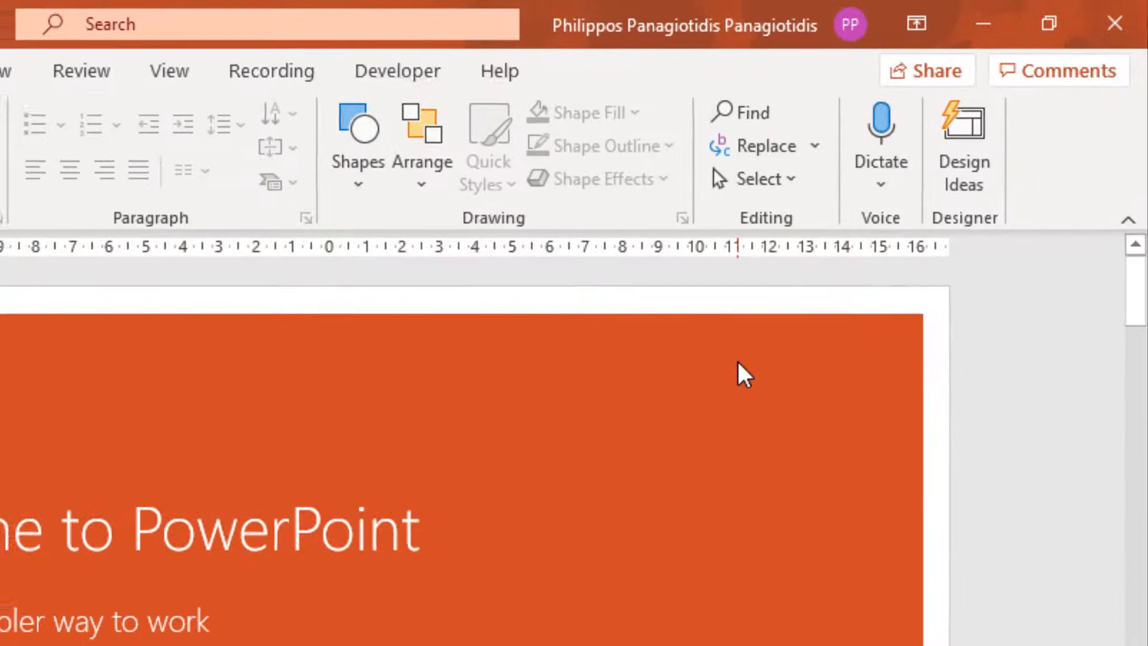
pyautogui.rightClick(743, 373)
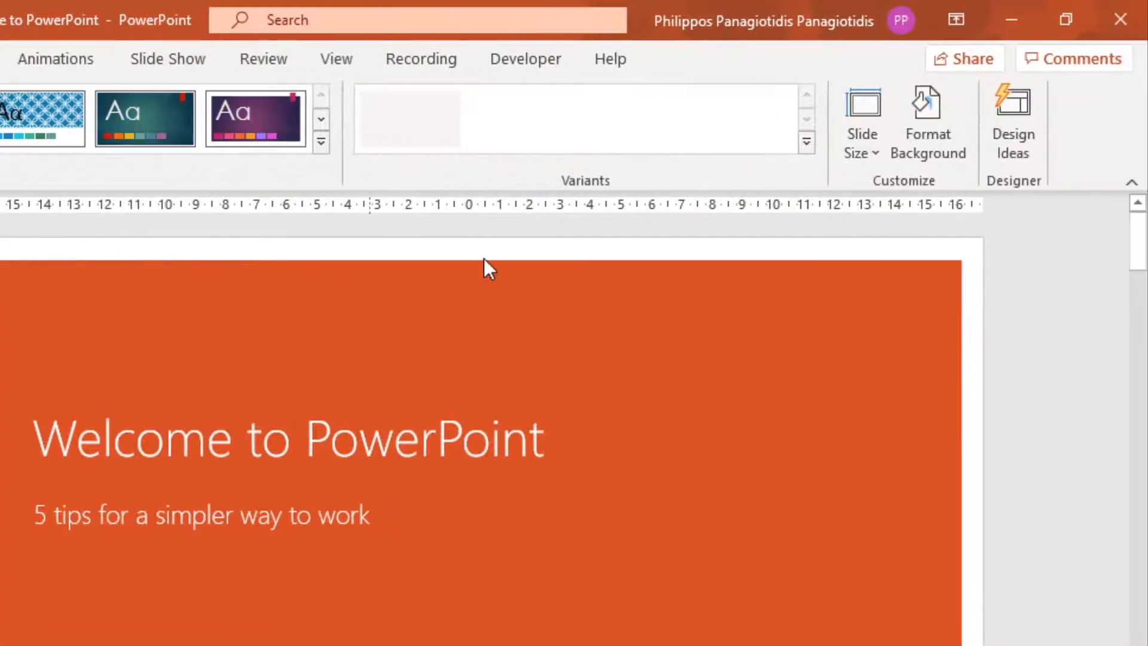
pyautogui.moveTo(869, 198)
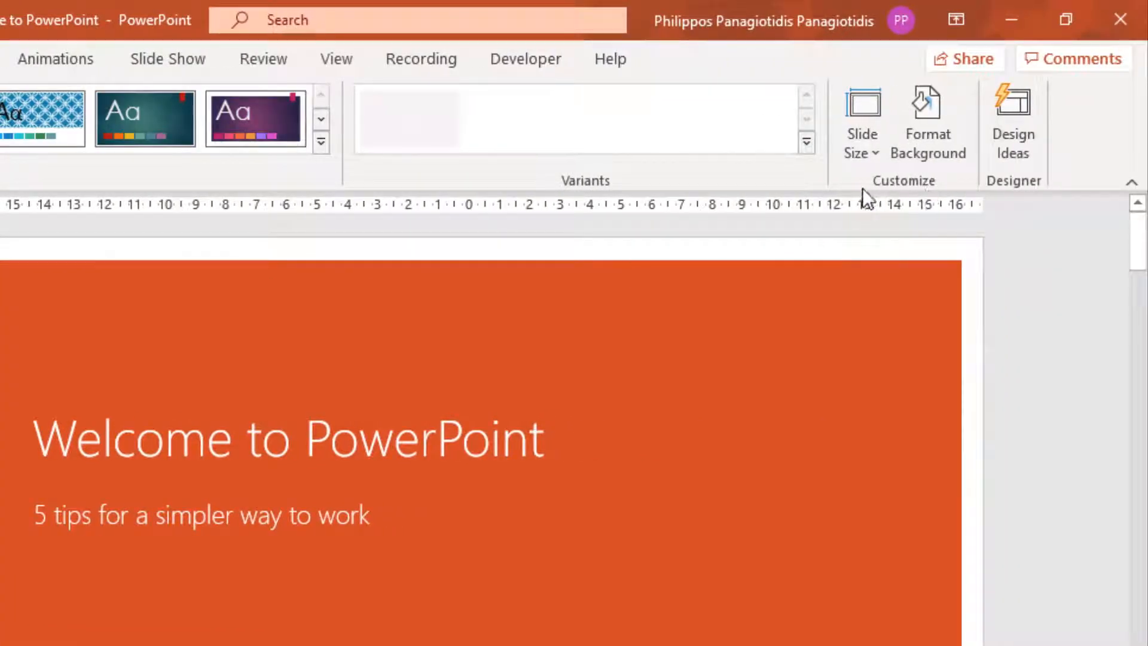
pyautogui.moveTo(904, 194)
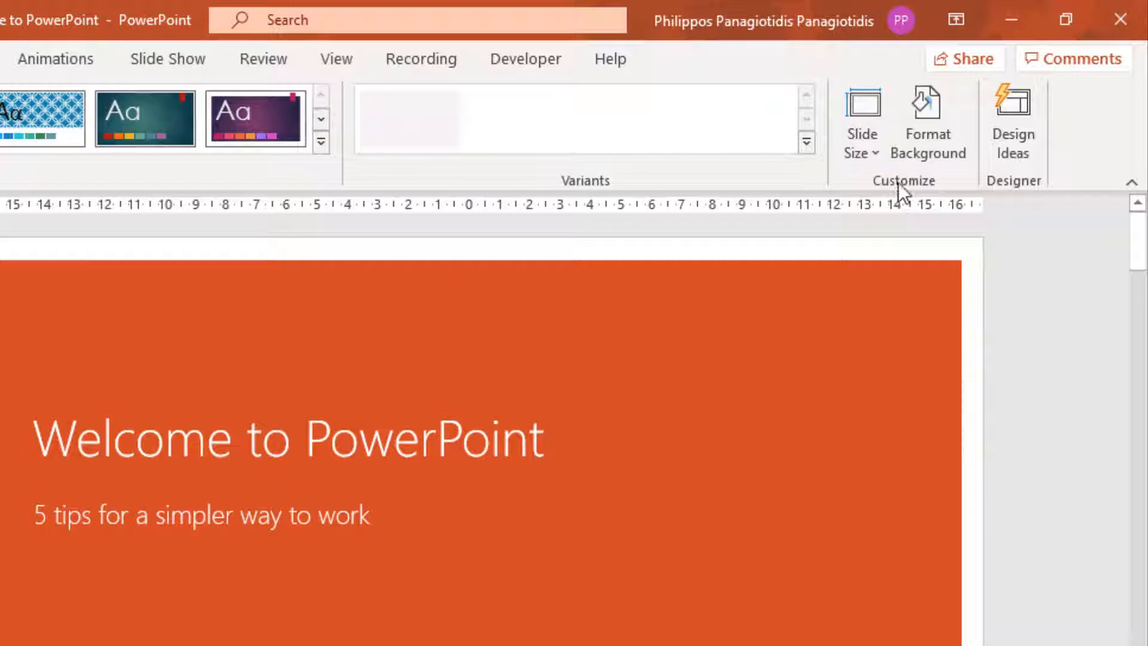
pyautogui.moveTo(928, 121)
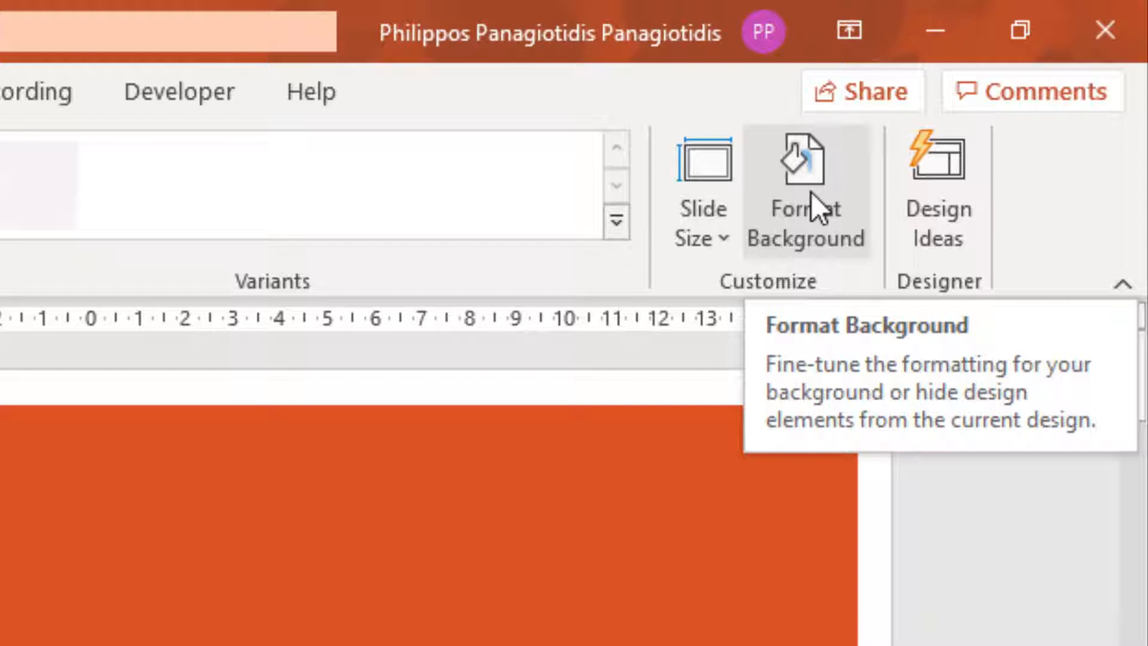
# Format the first slide's background as a picture or texture fill.
pyautogui.click(805, 187)
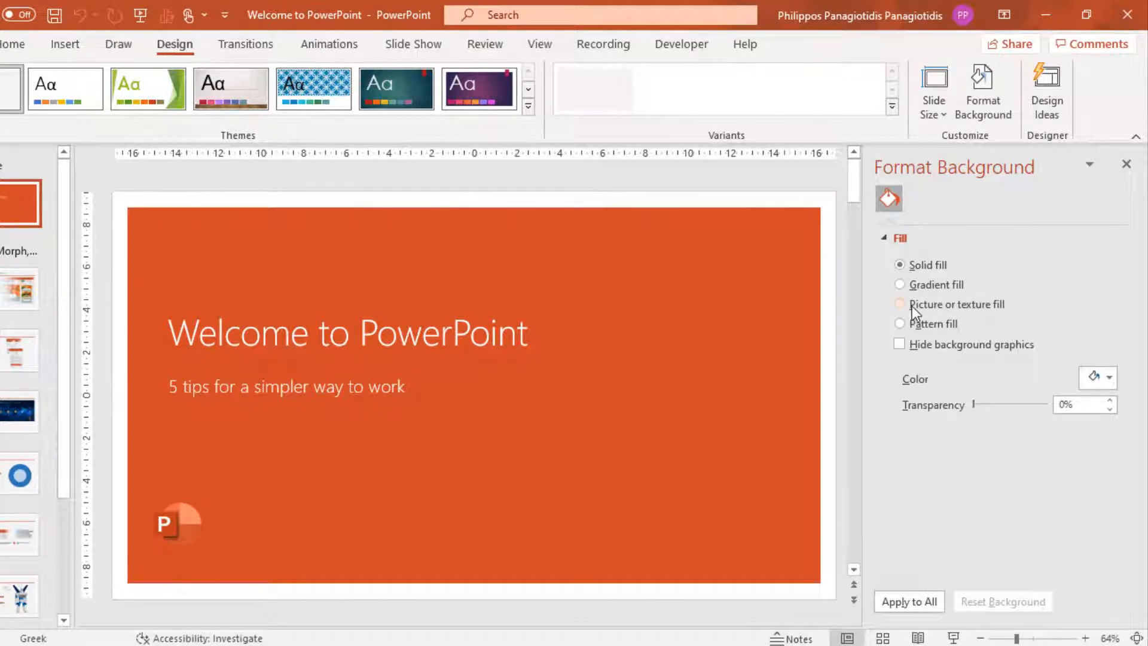
pyautogui.click(900, 304)
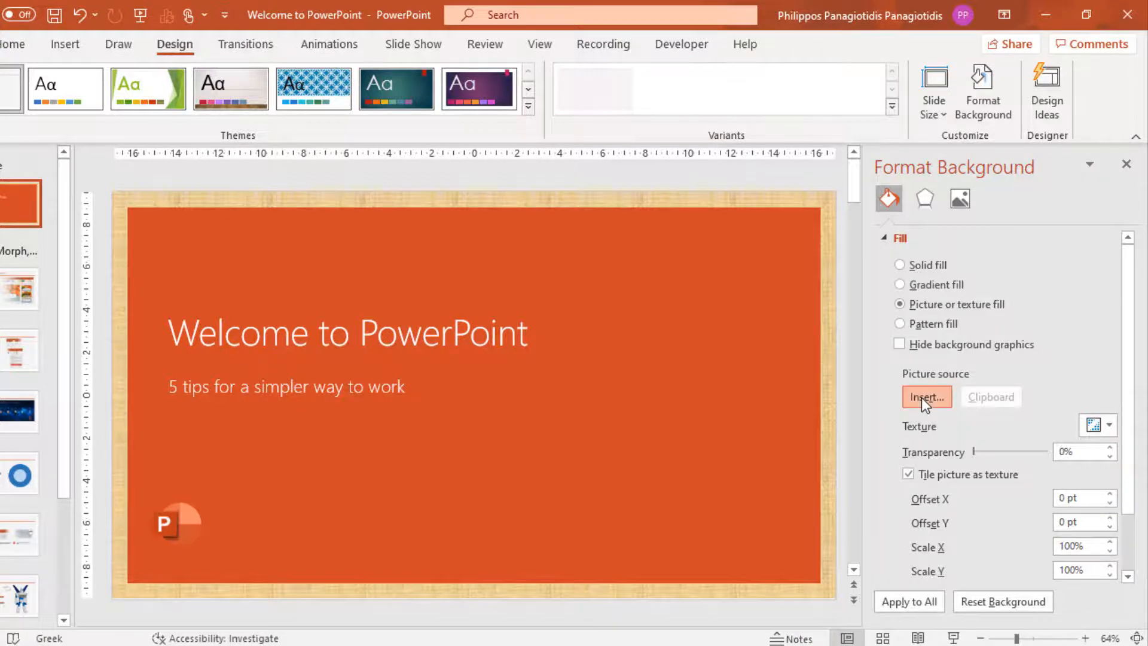
# Insert Shazaam.png from Desktop > New folder as the background picture.
pyautogui.click(926, 396)
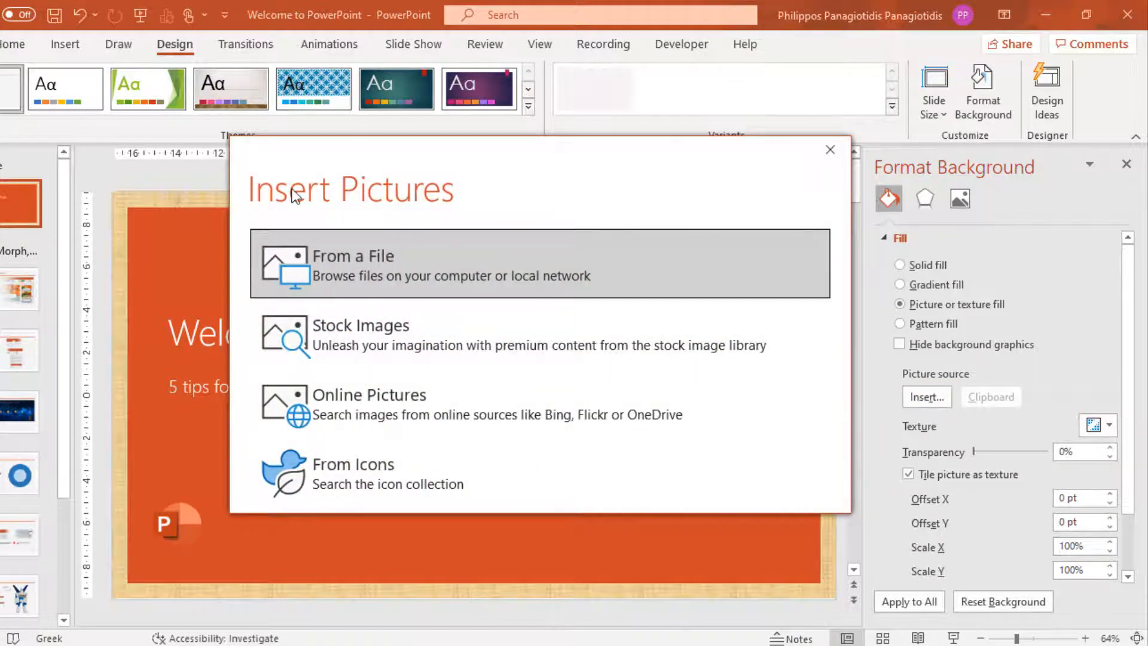
pyautogui.moveTo(469, 210)
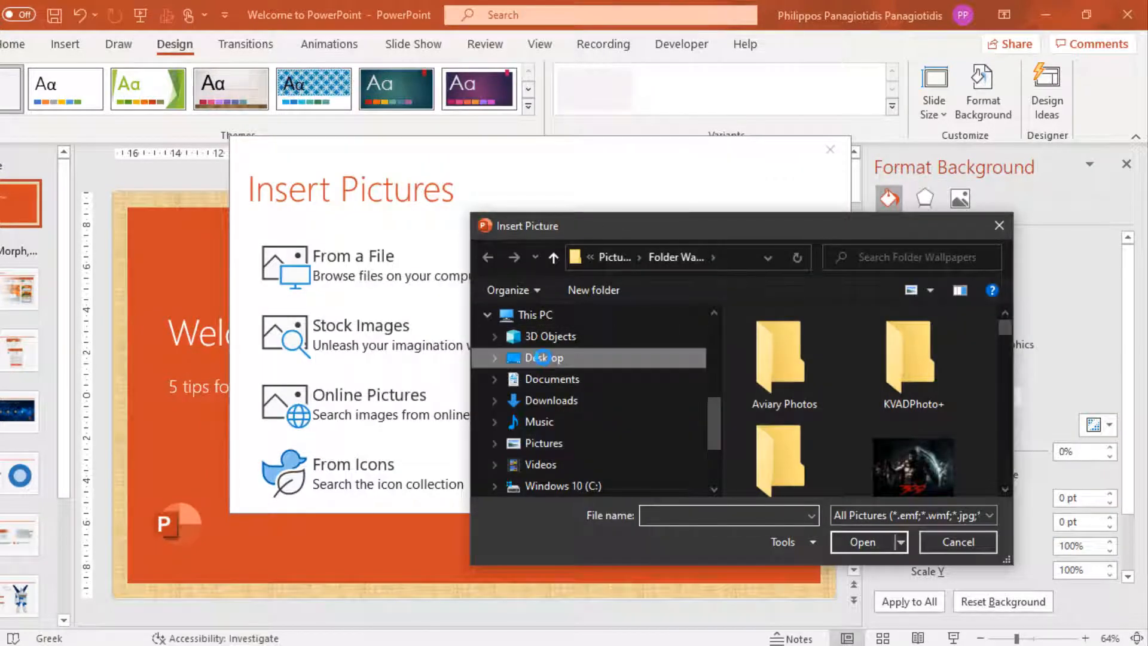
pyautogui.click(543, 358)
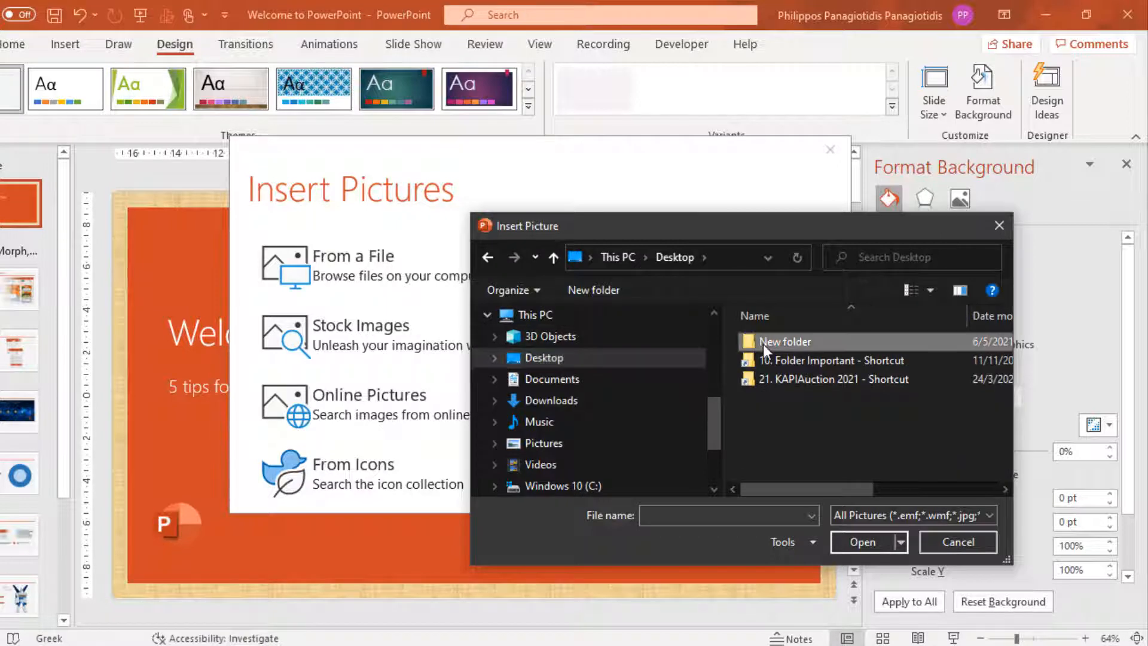
pyautogui.doubleClick(786, 341)
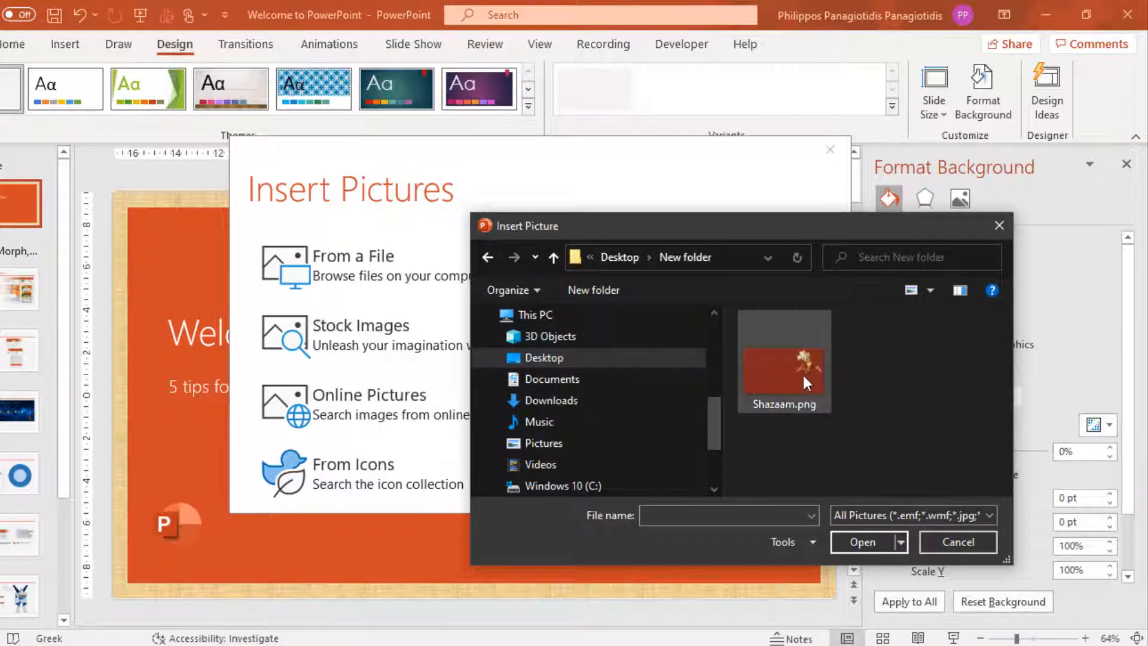
pyautogui.click(783, 359)
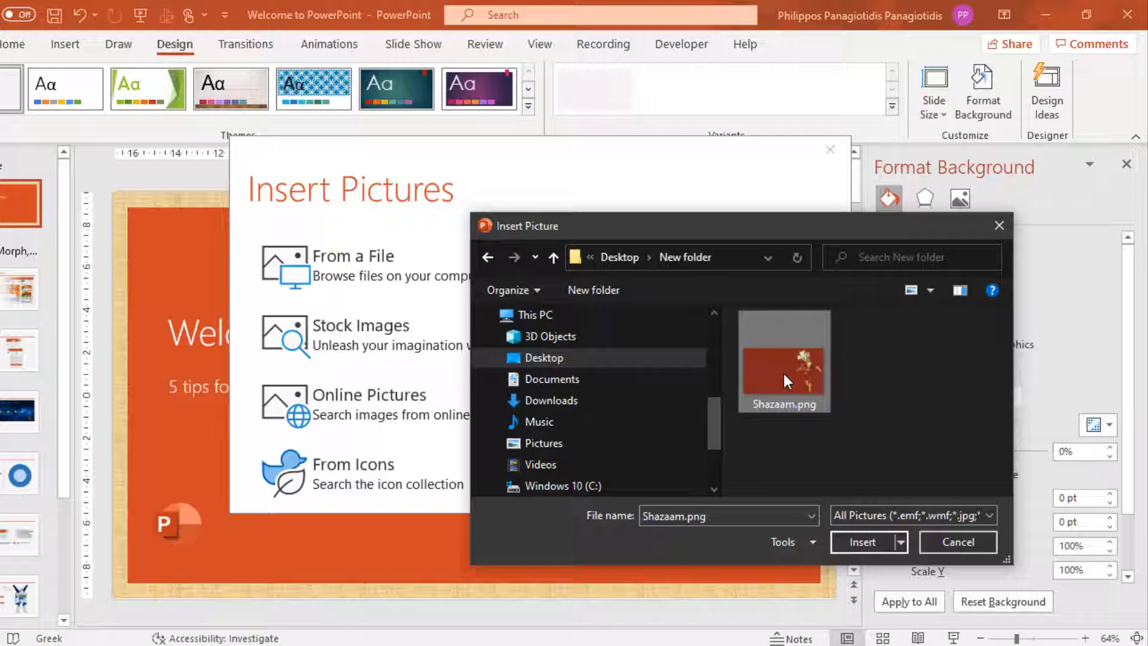
pyautogui.moveTo(817, 543)
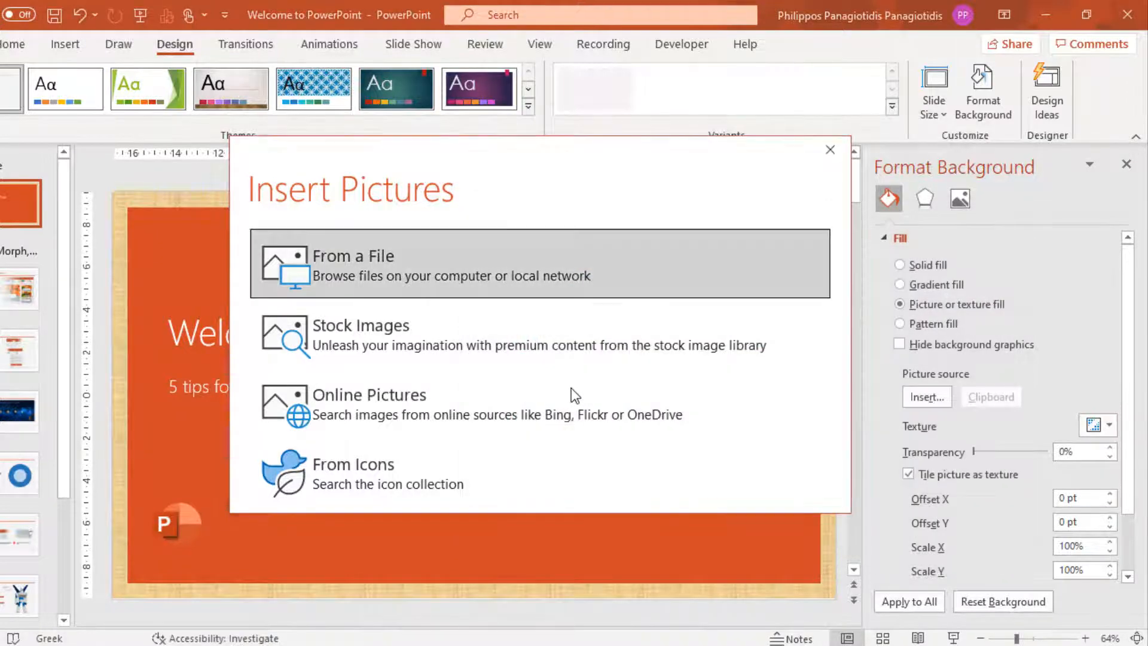
pyautogui.click(830, 149)
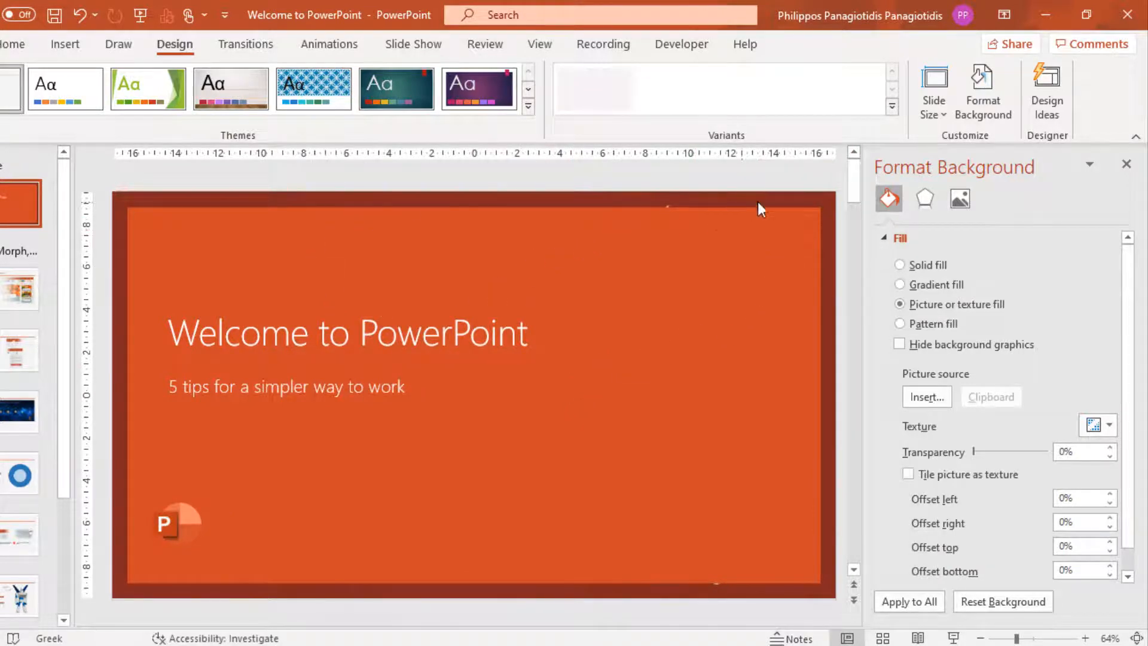
pyautogui.moveTo(716, 247)
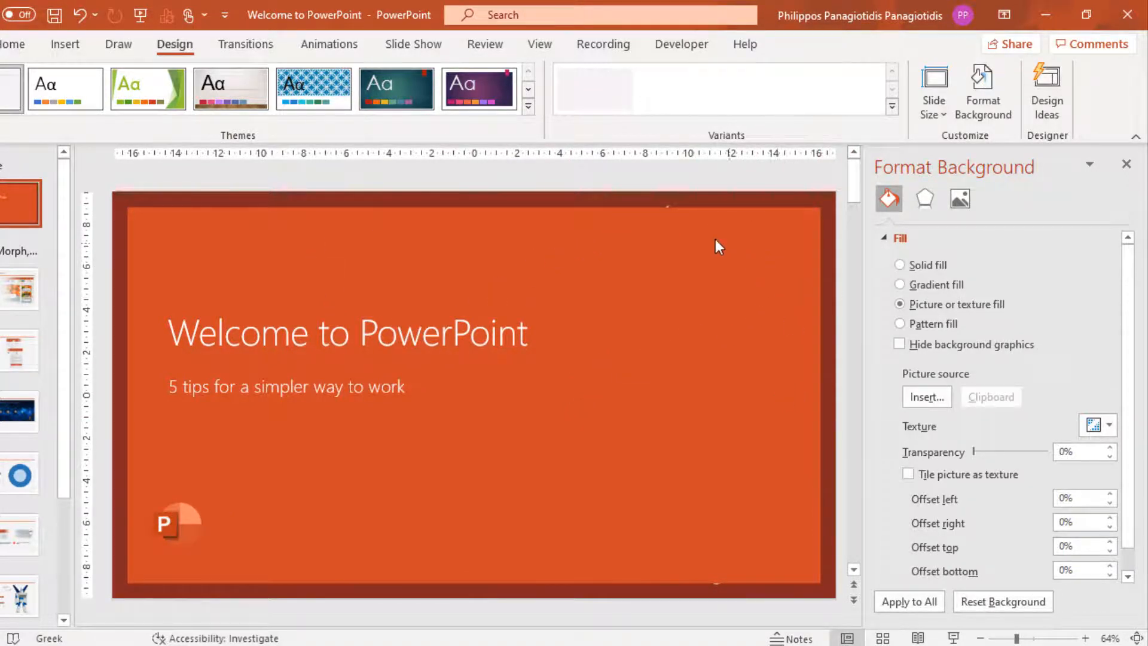
pyautogui.moveTo(501, 261)
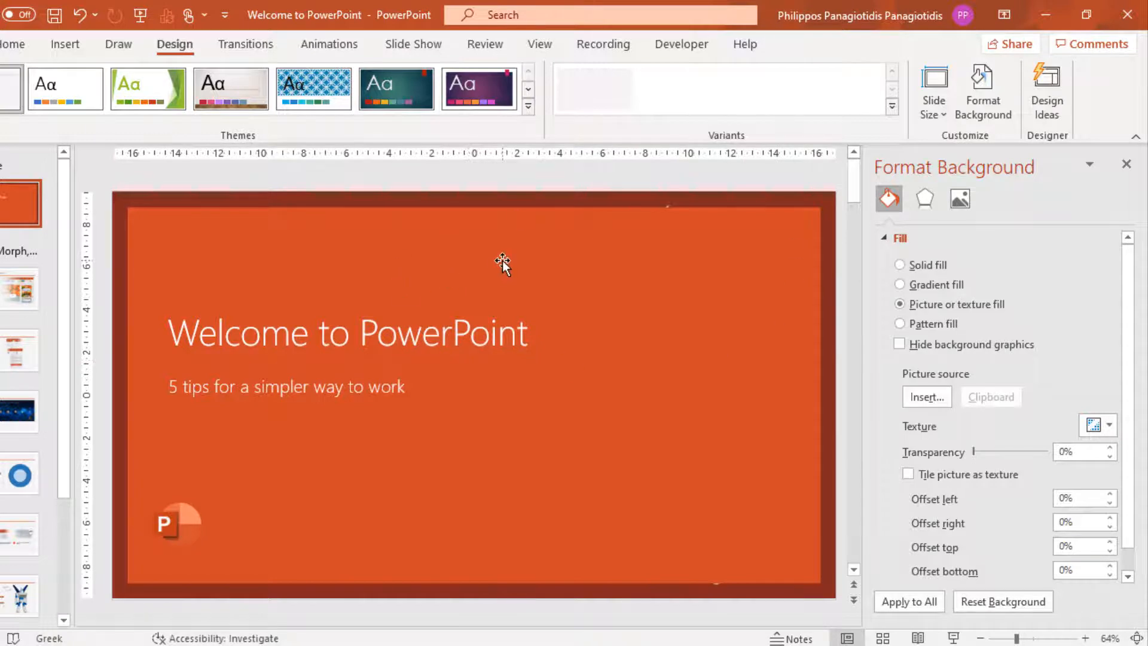
pyautogui.moveTo(541, 259)
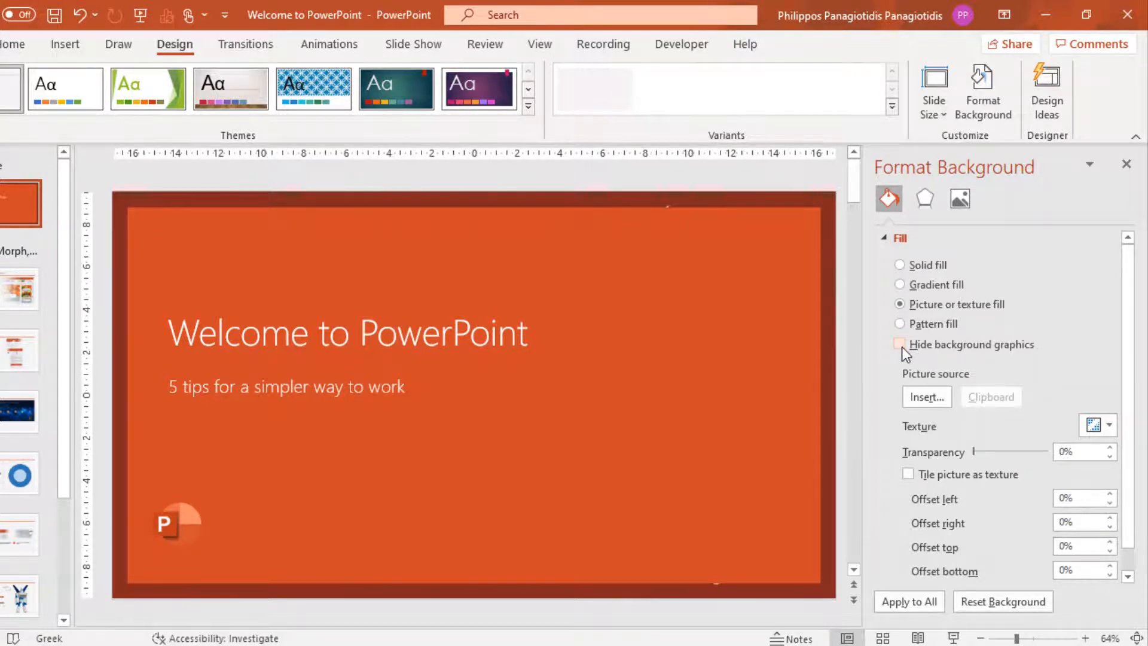
# Hide background graphics so the Shazaam picture shows behind the title.
pyautogui.click(900, 345)
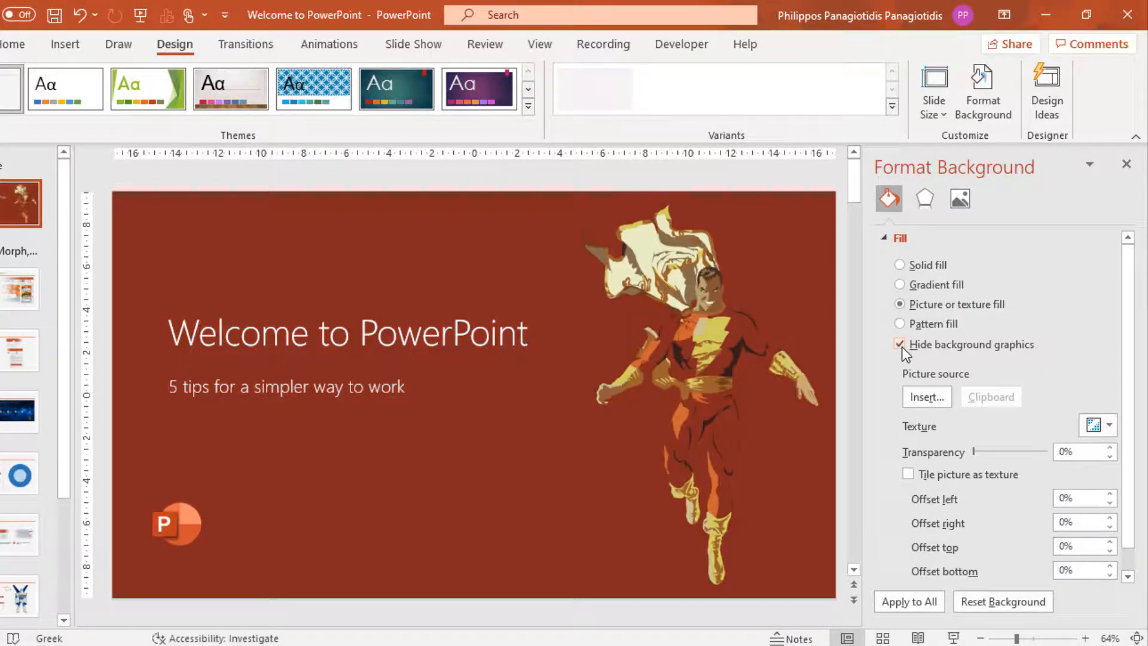
pyautogui.click(901, 345)
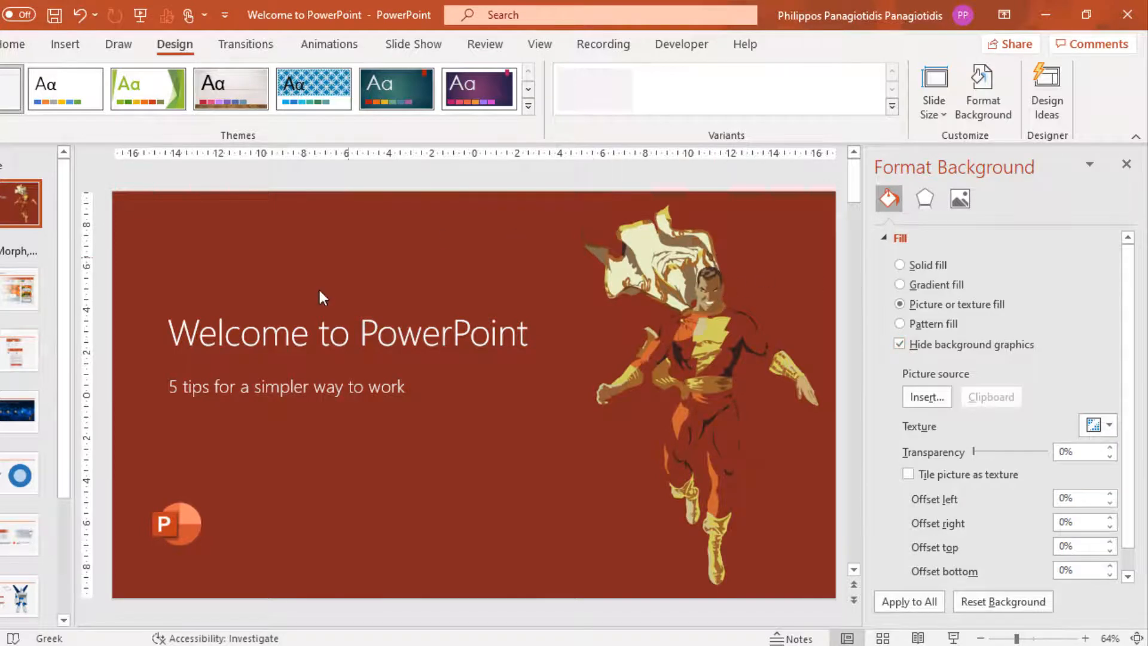
pyautogui.moveTo(739, 286)
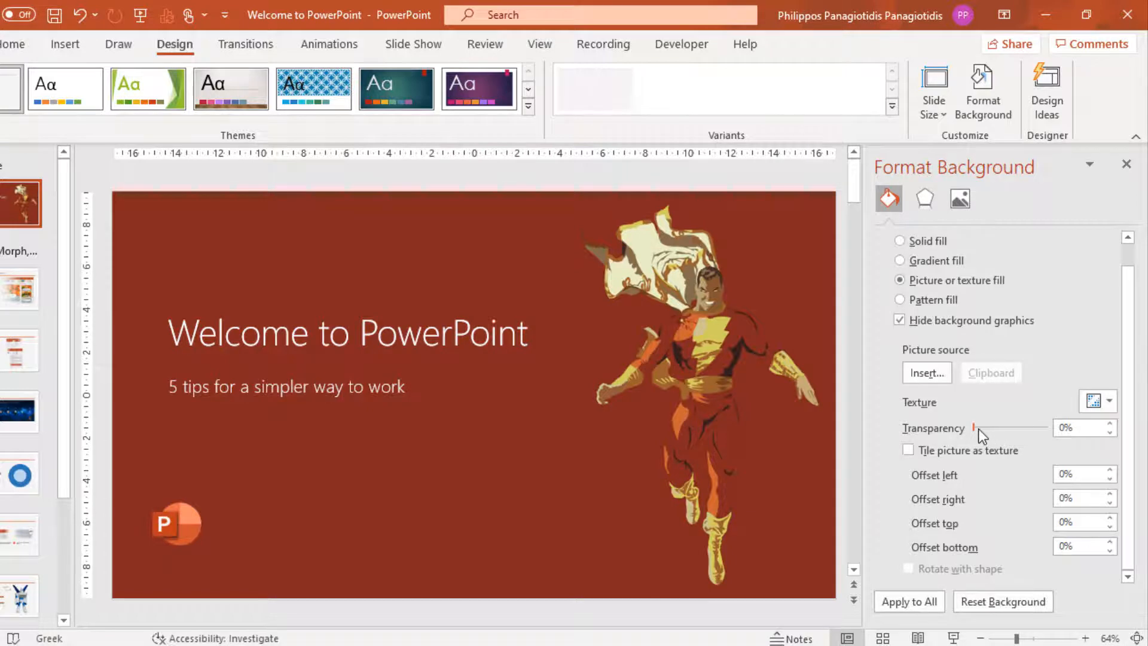
# Try 26% transparency, return it to 0%, then tile the picture as a texture.
pyautogui.moveTo(972, 428); pyautogui.dragTo(989, 428)
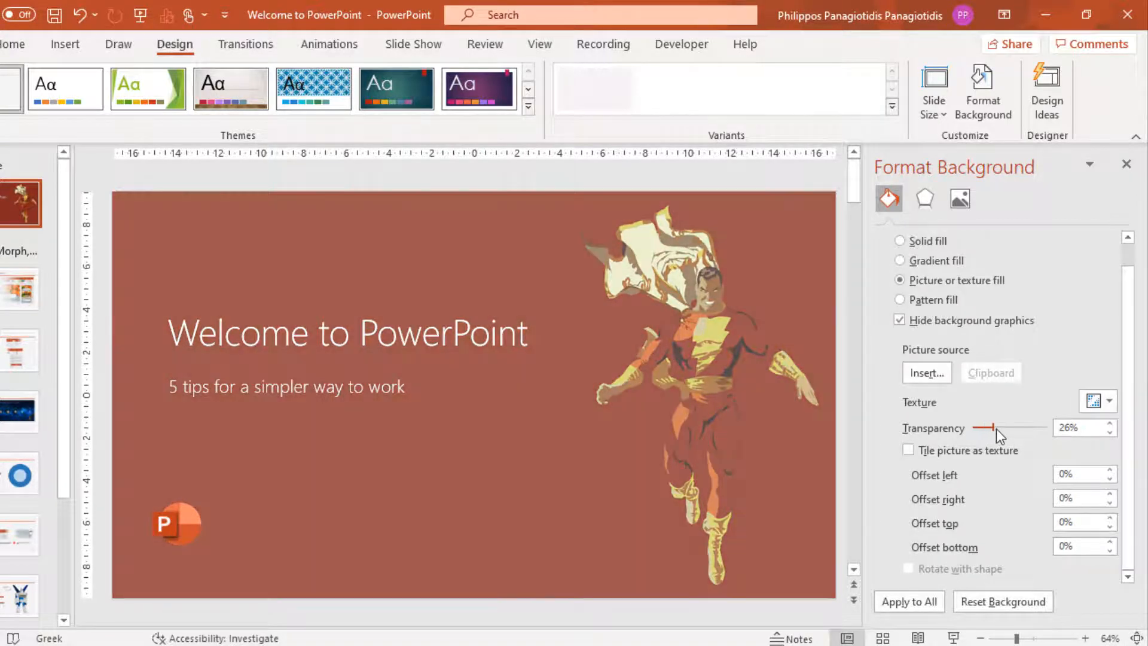
pyautogui.moveTo(987, 428); pyautogui.dragTo(953, 428)
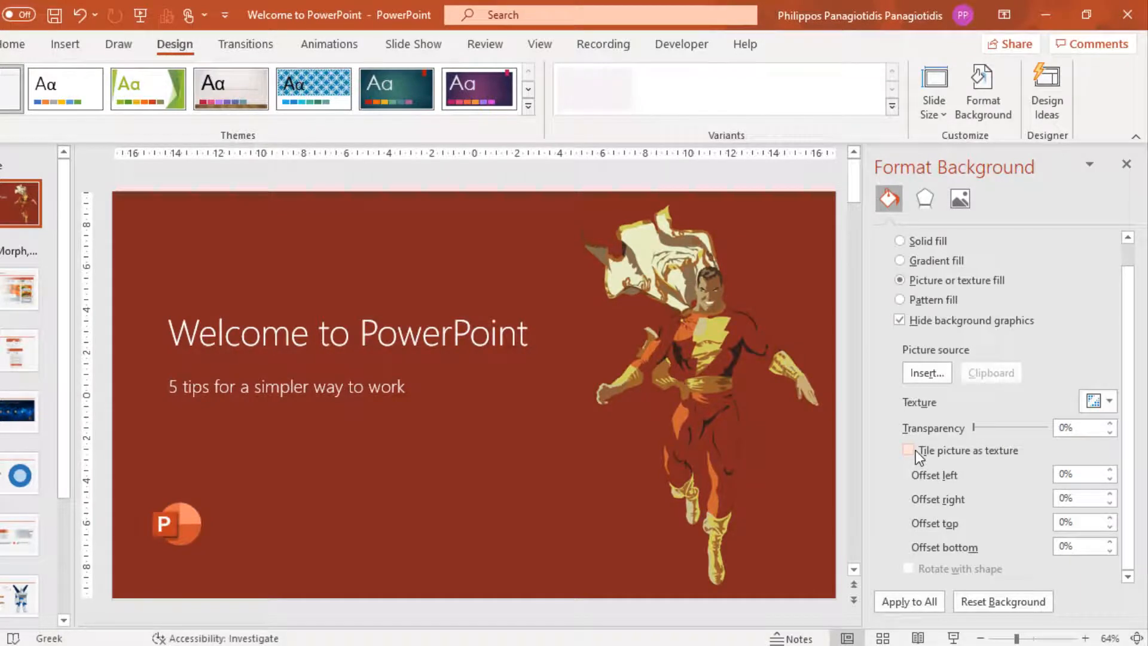
pyautogui.click(908, 451)
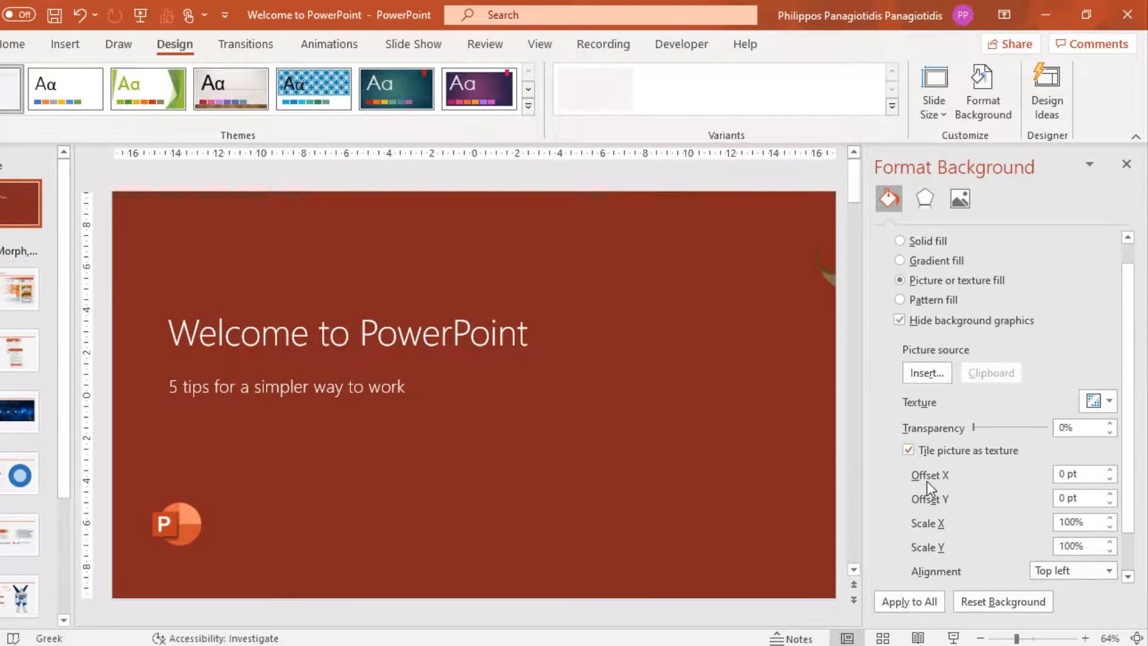
pyautogui.moveTo(940, 504)
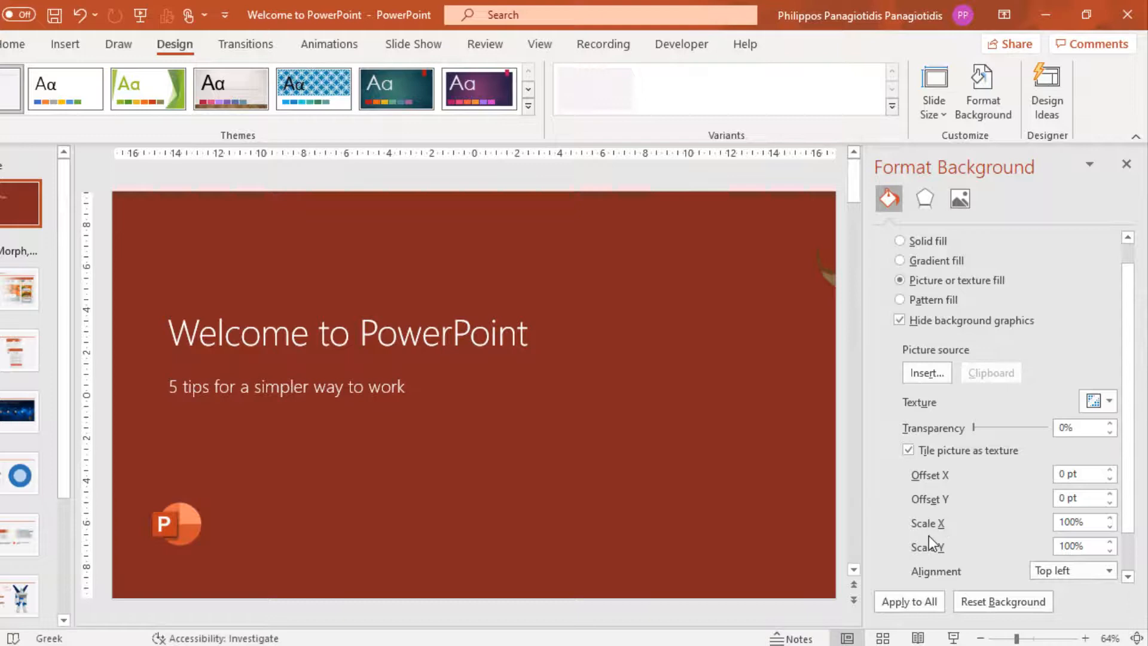
pyautogui.click(912, 451)
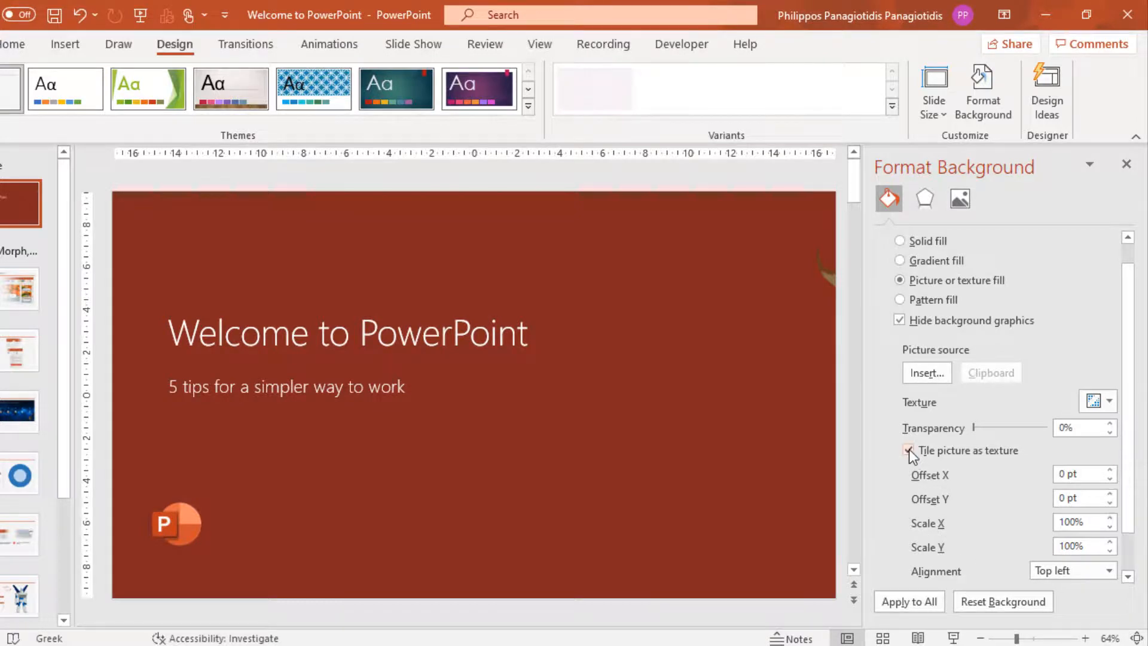
# Turn off picture tiling and apply the Shazaam background to all slides.
pyautogui.click(909, 451)
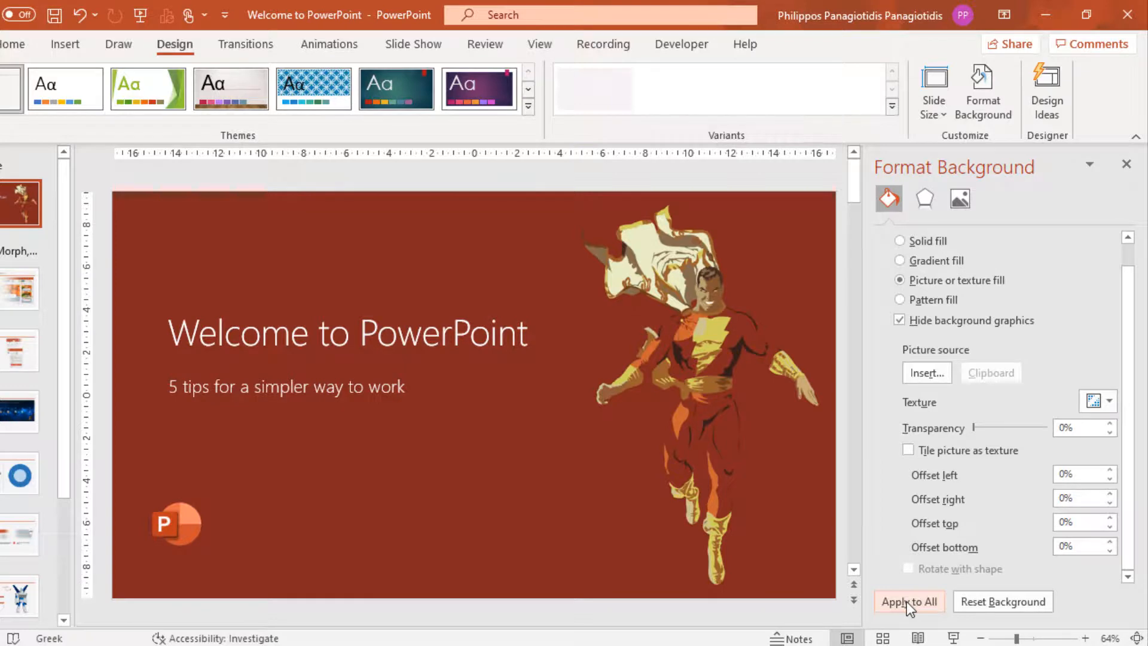
pyautogui.click(910, 601)
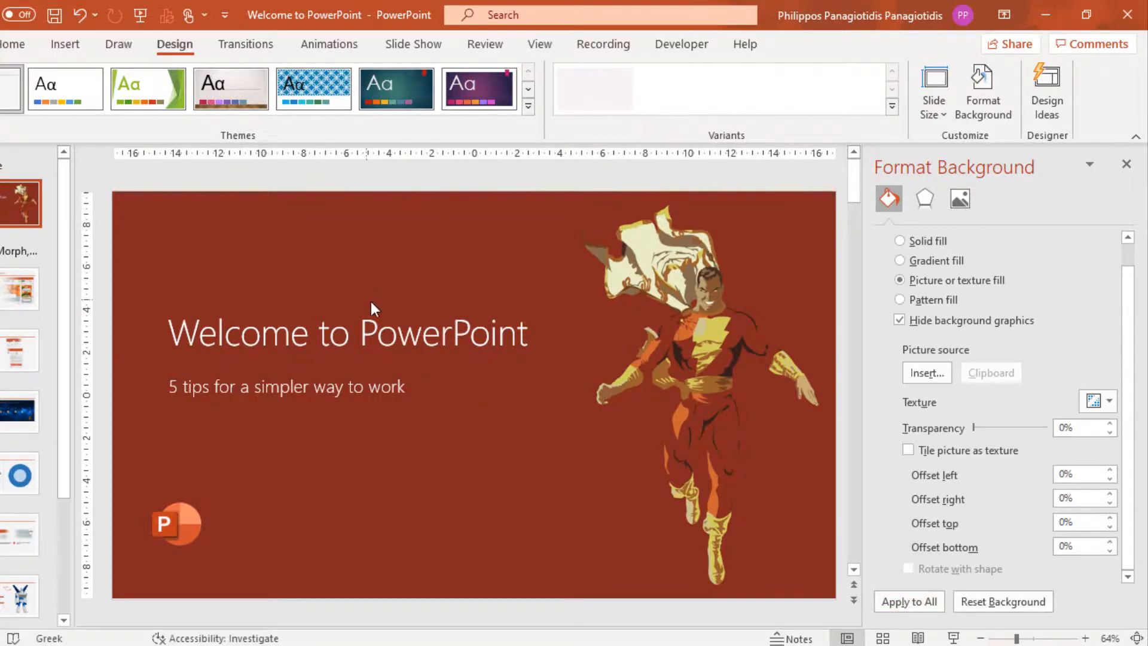